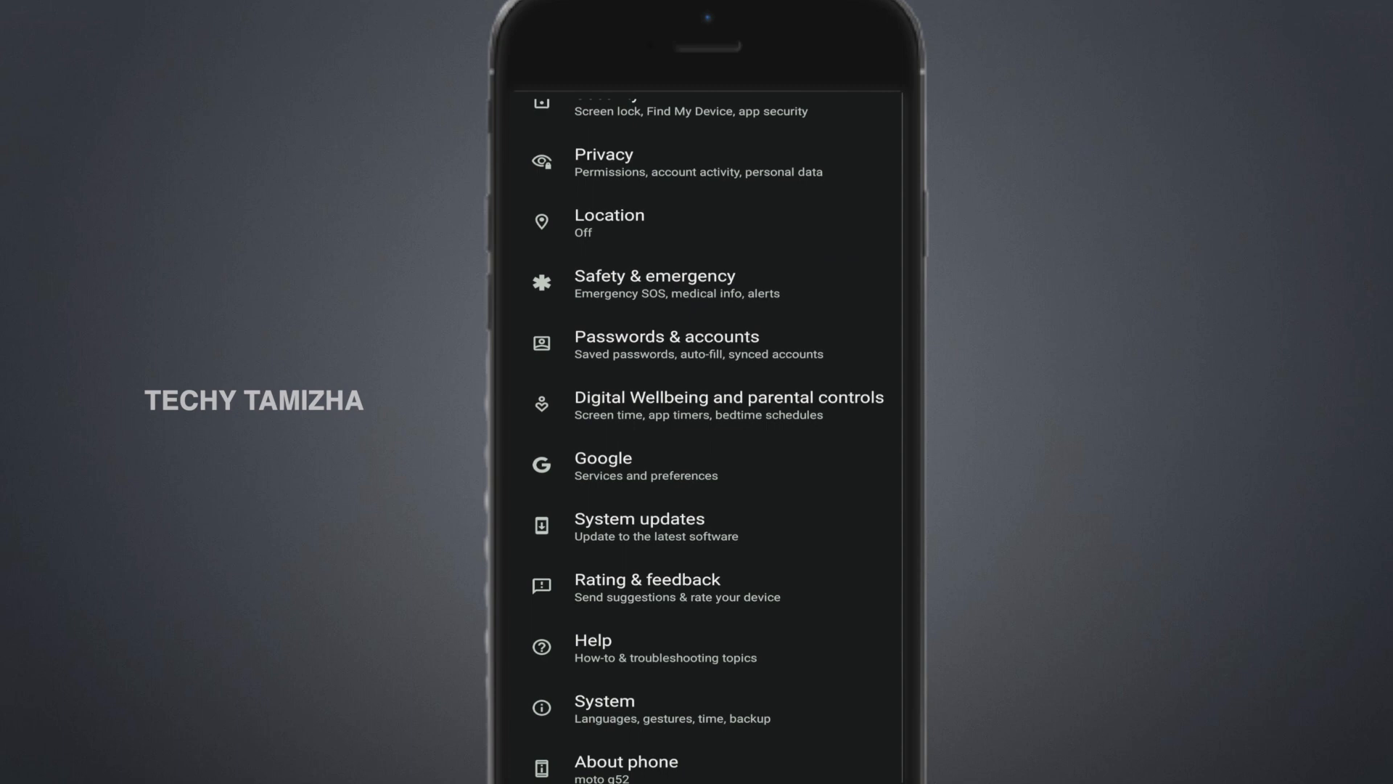
Reach Manage your Google Account through the Google entry in Settings
{"action": "left_click", "coordinate": [603, 466]}
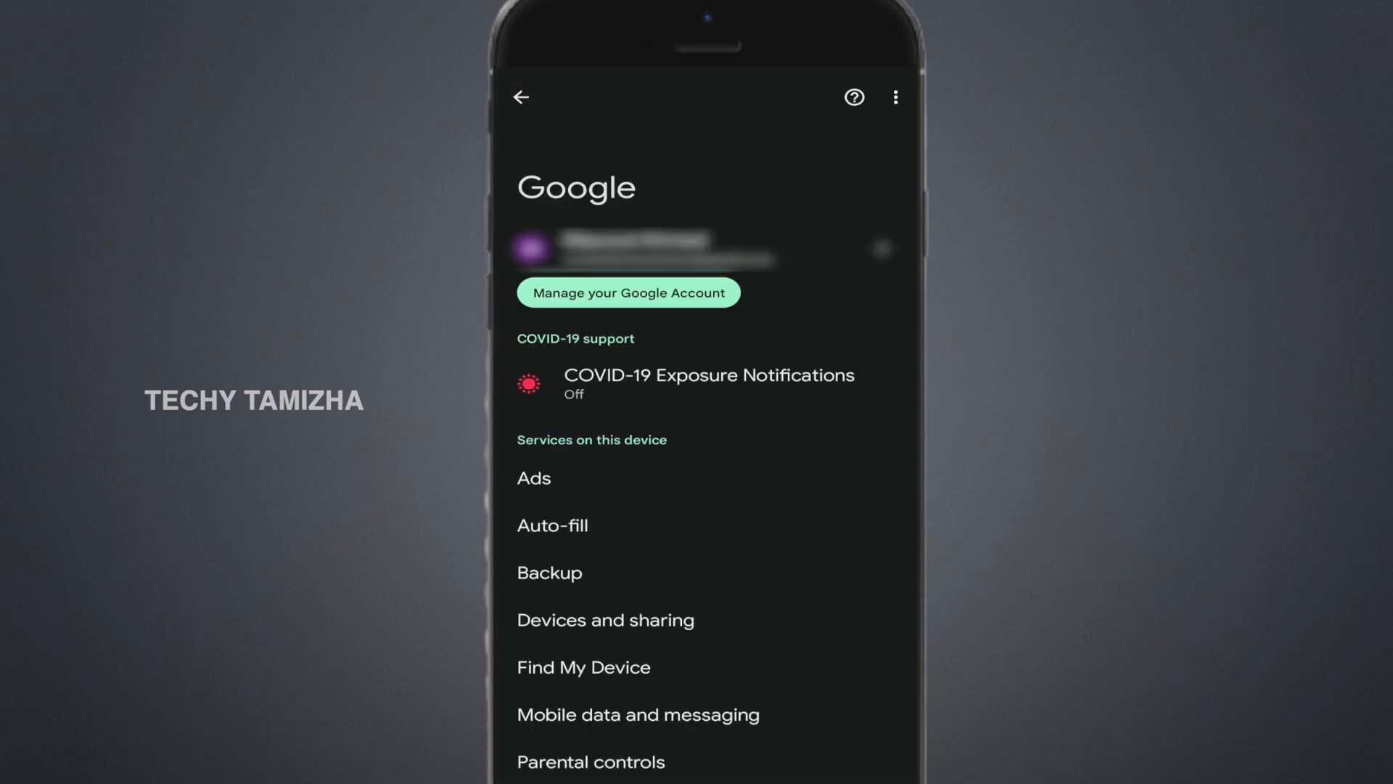
{"action": "left_click", "coordinate": [627, 292]}
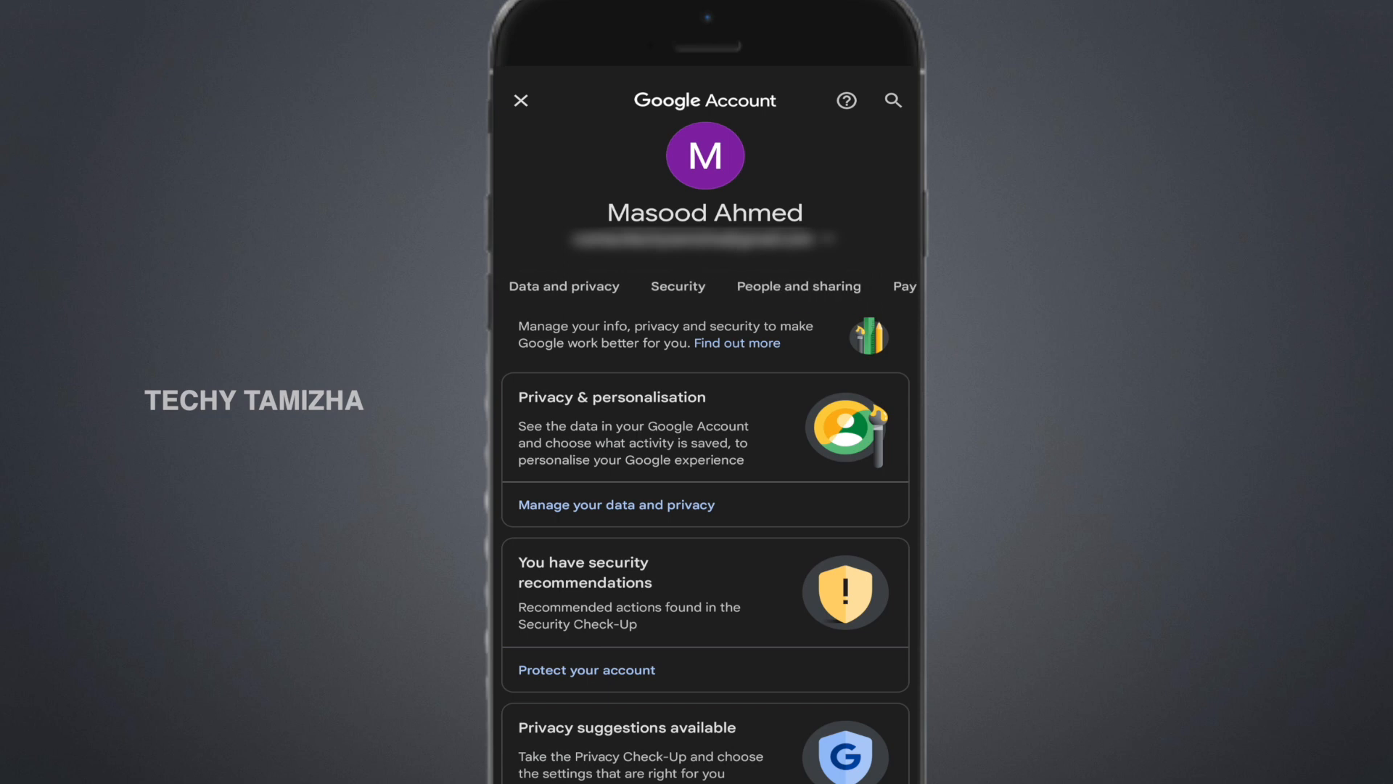
Go to the Security tab and its Passkeys entry under How you sign in to Google
{"action": "left_click", "coordinate": [678, 286]}
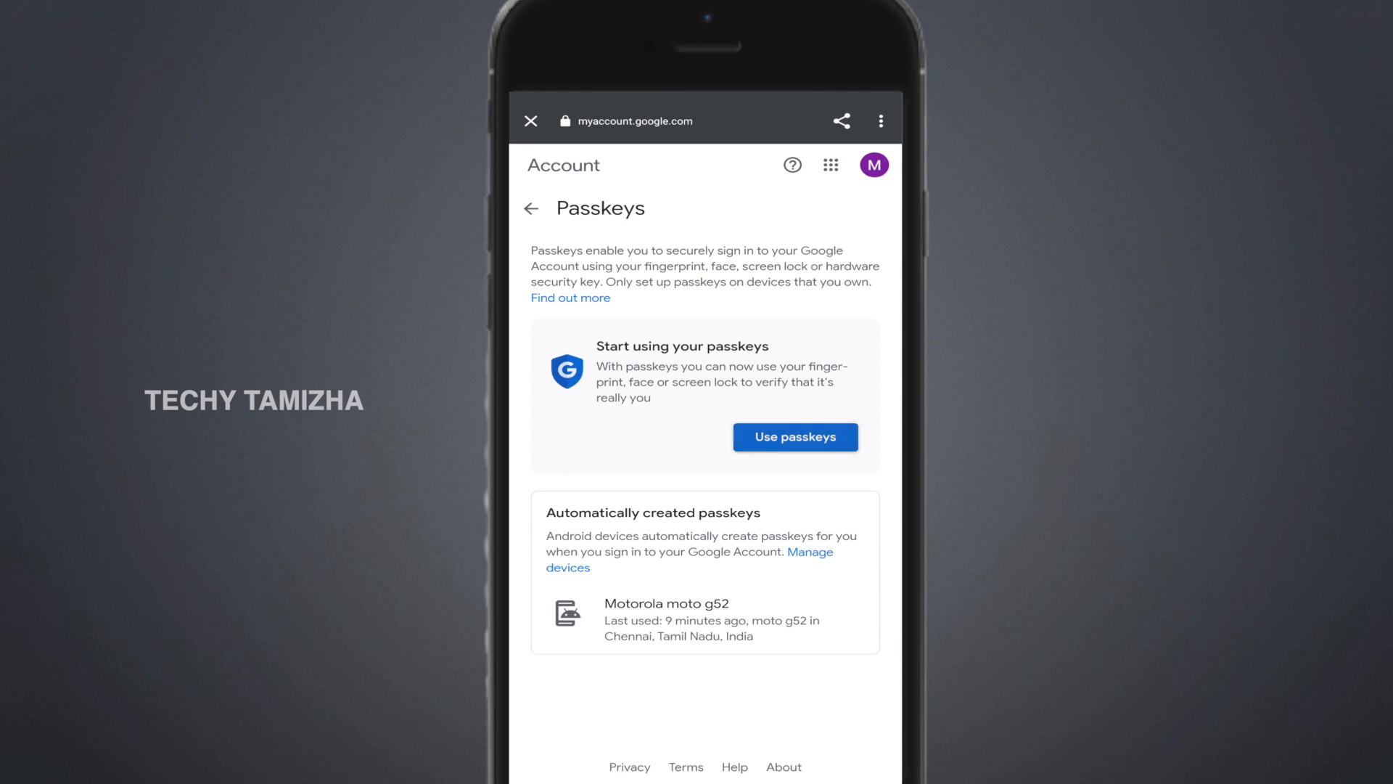
Enable Use passkeys for the account and dismiss the Done confirmation
{"action": "left_click", "coordinate": [794, 437]}
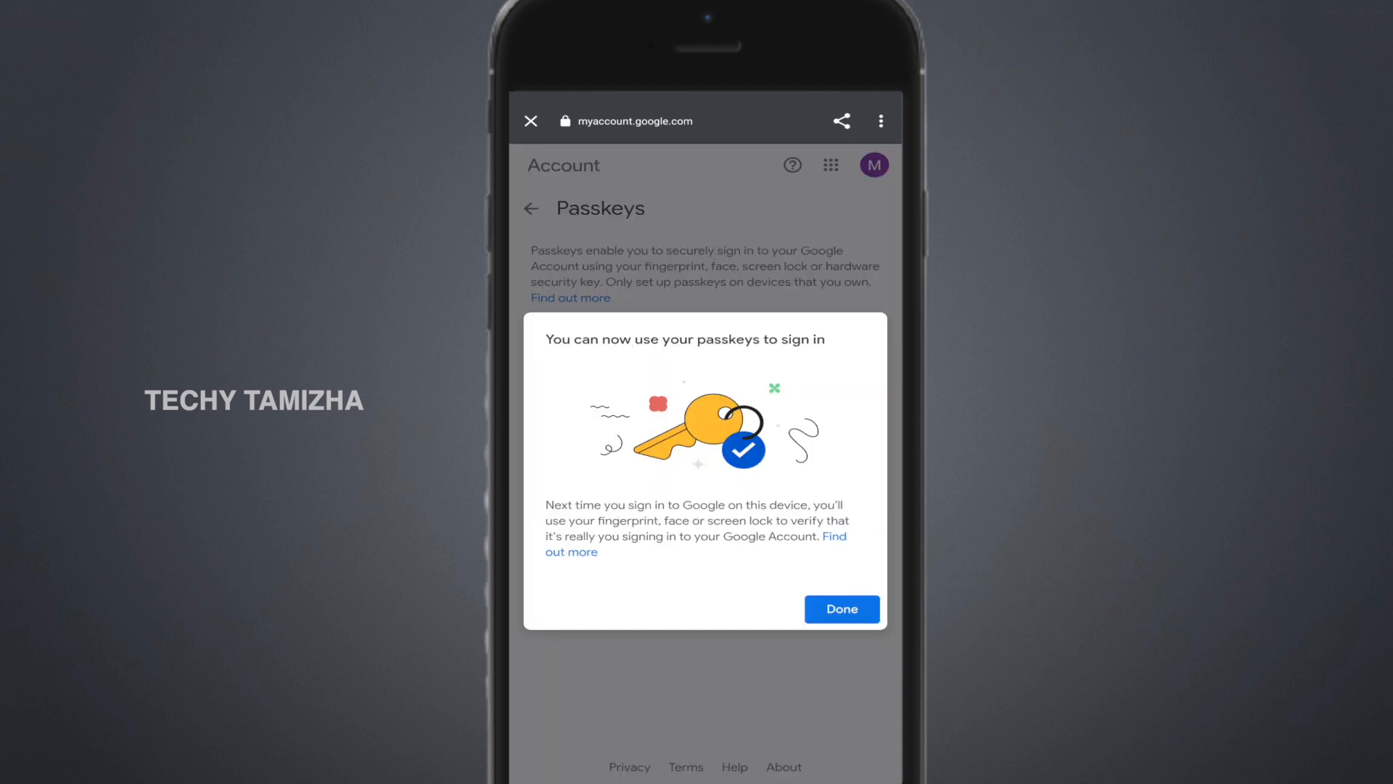
{"action": "left_click", "coordinate": [841, 608]}
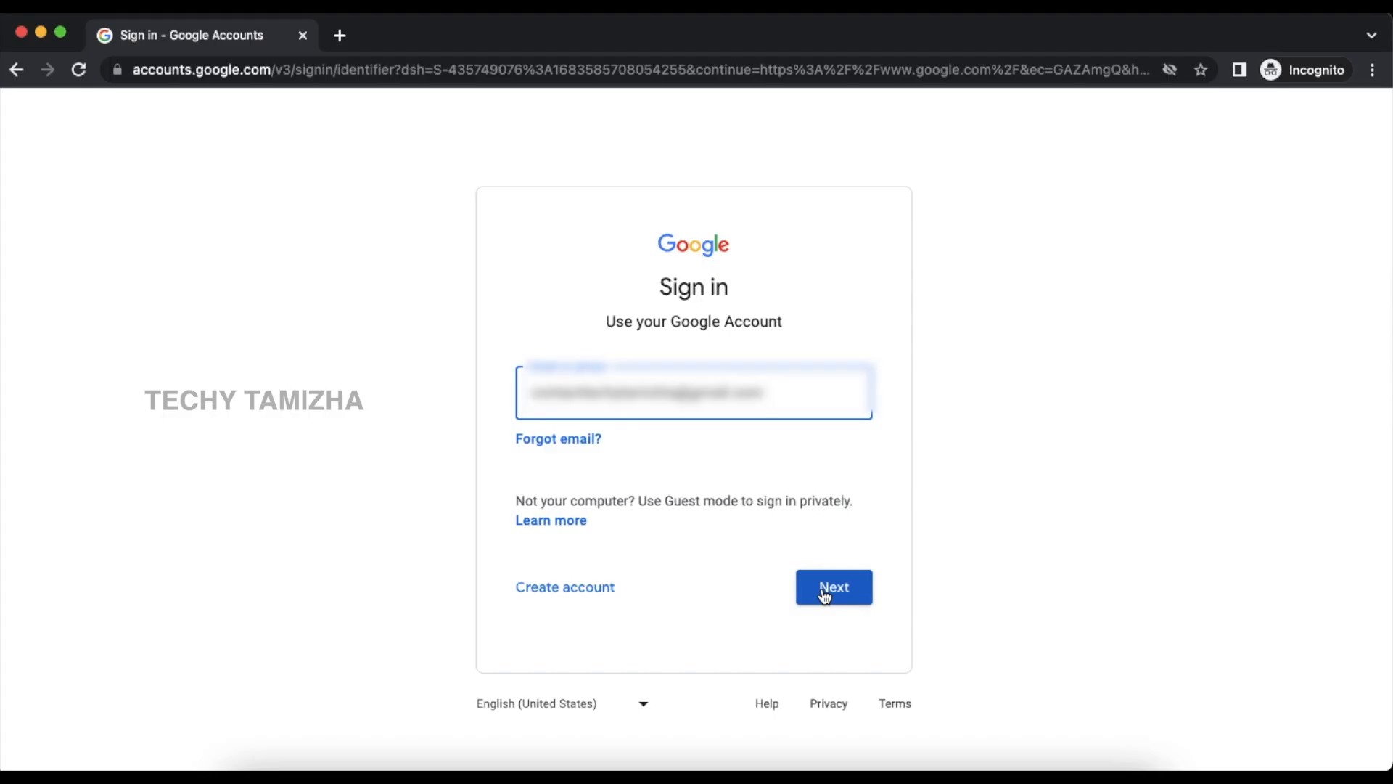
Submit the account email with Next to reach the passkey identity prompt
{"action": "left_click", "coordinate": [833, 586]}
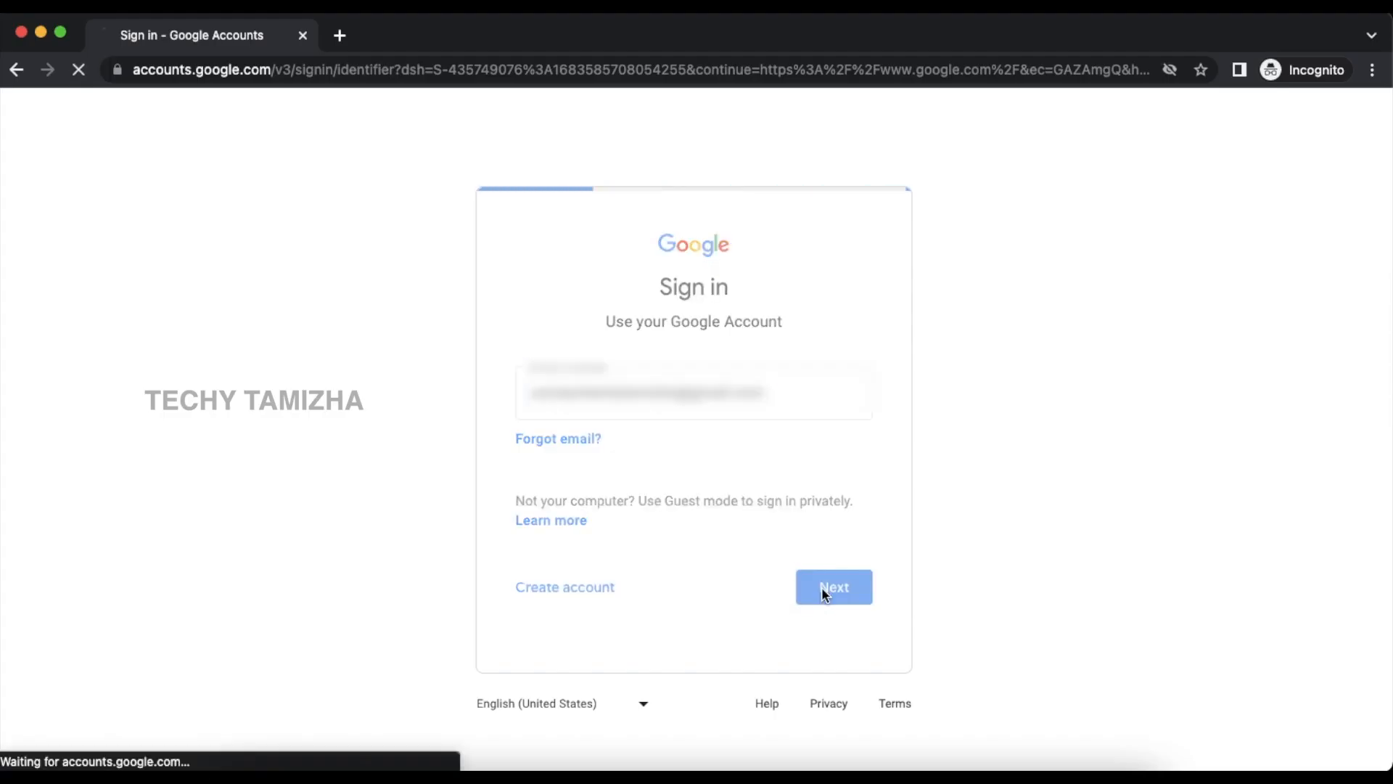
{"action": "left_click", "coordinate": [833, 586]}
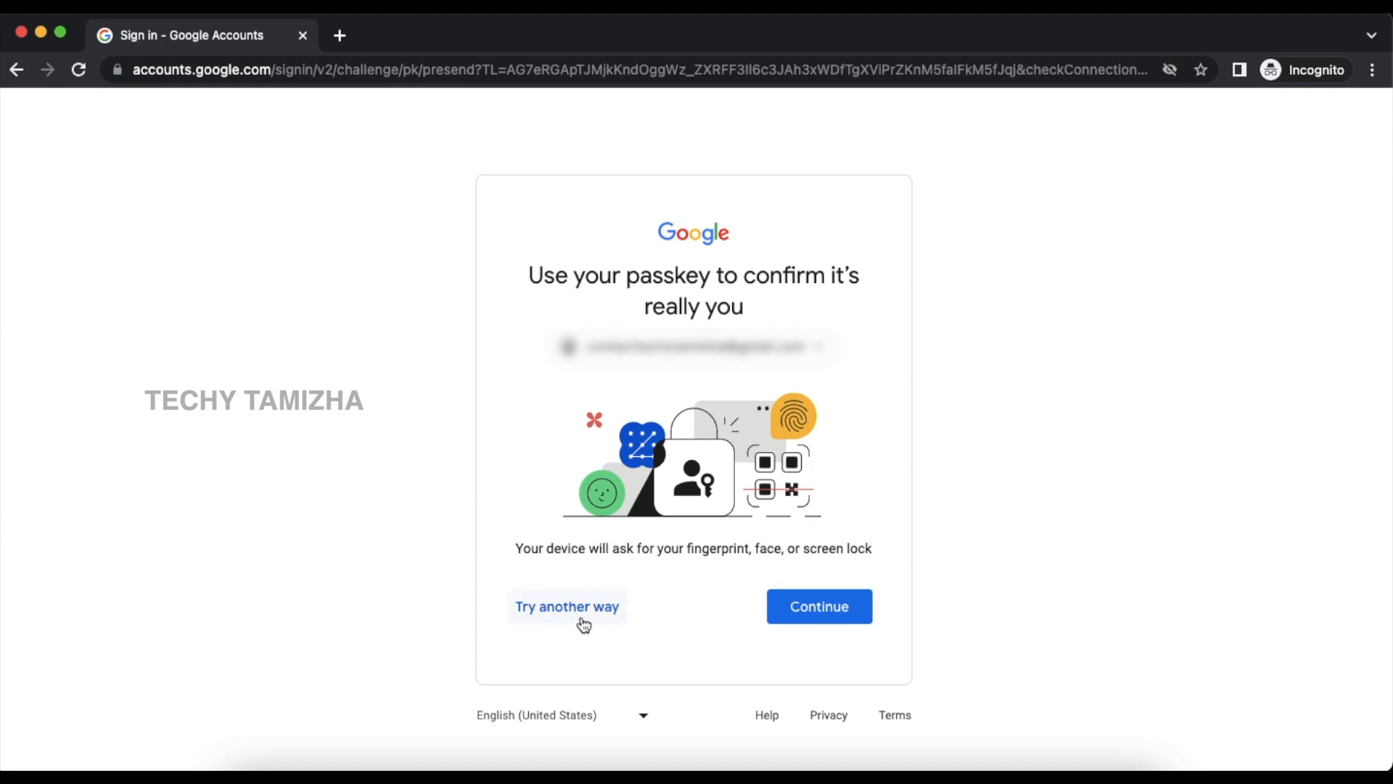
{"action": "mouse_move", "coordinate": [678, 666]}
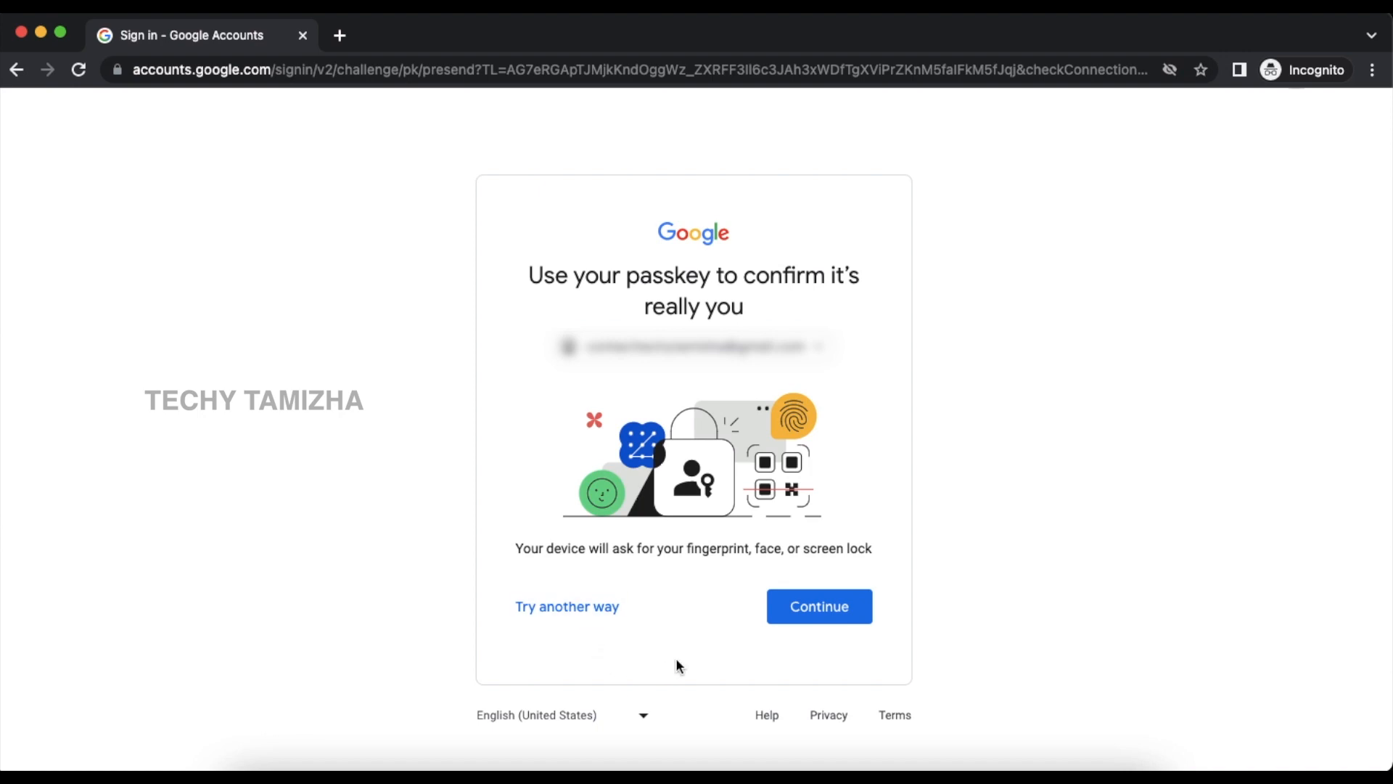
Continue with passkey verification, approve on the phone, and land on You're signed in
{"action": "left_click", "coordinate": [817, 607]}
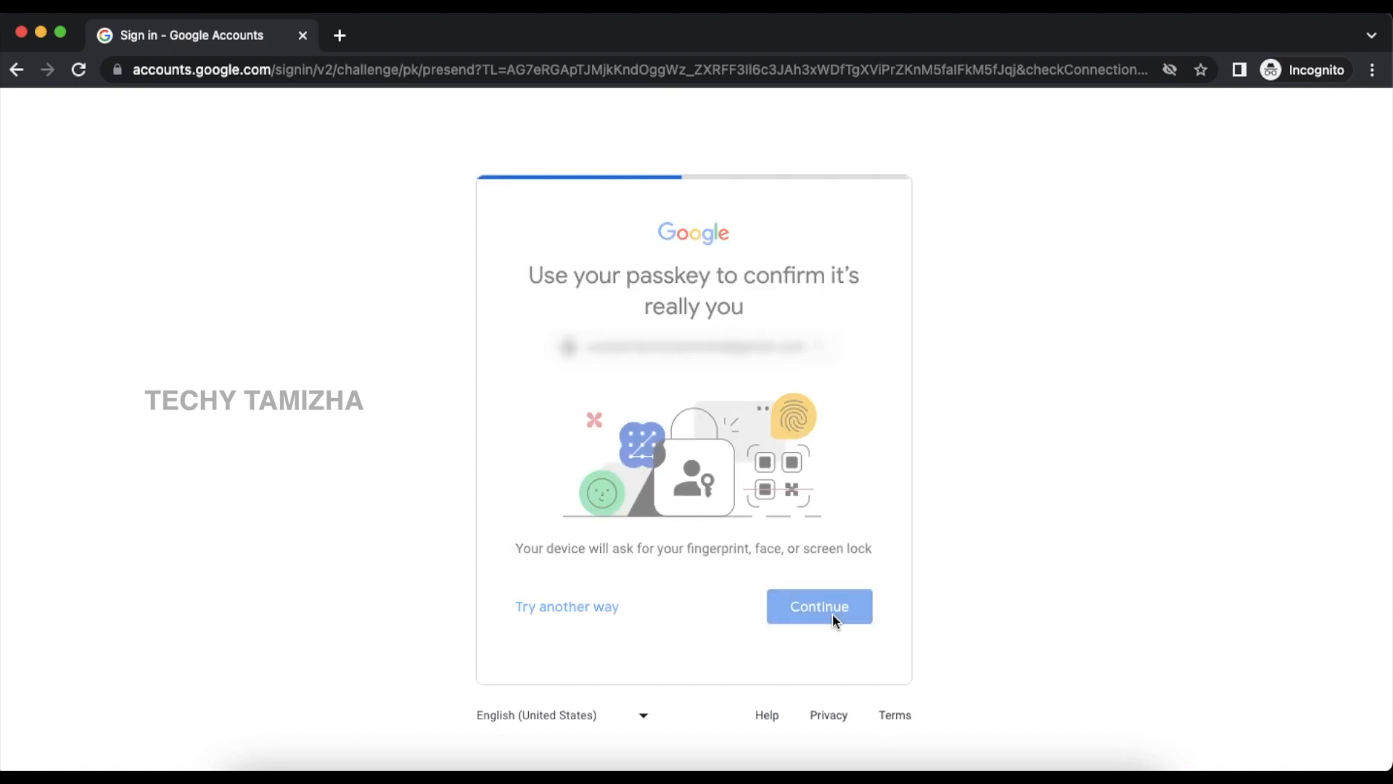
{"action": "left_click", "coordinate": [817, 607]}
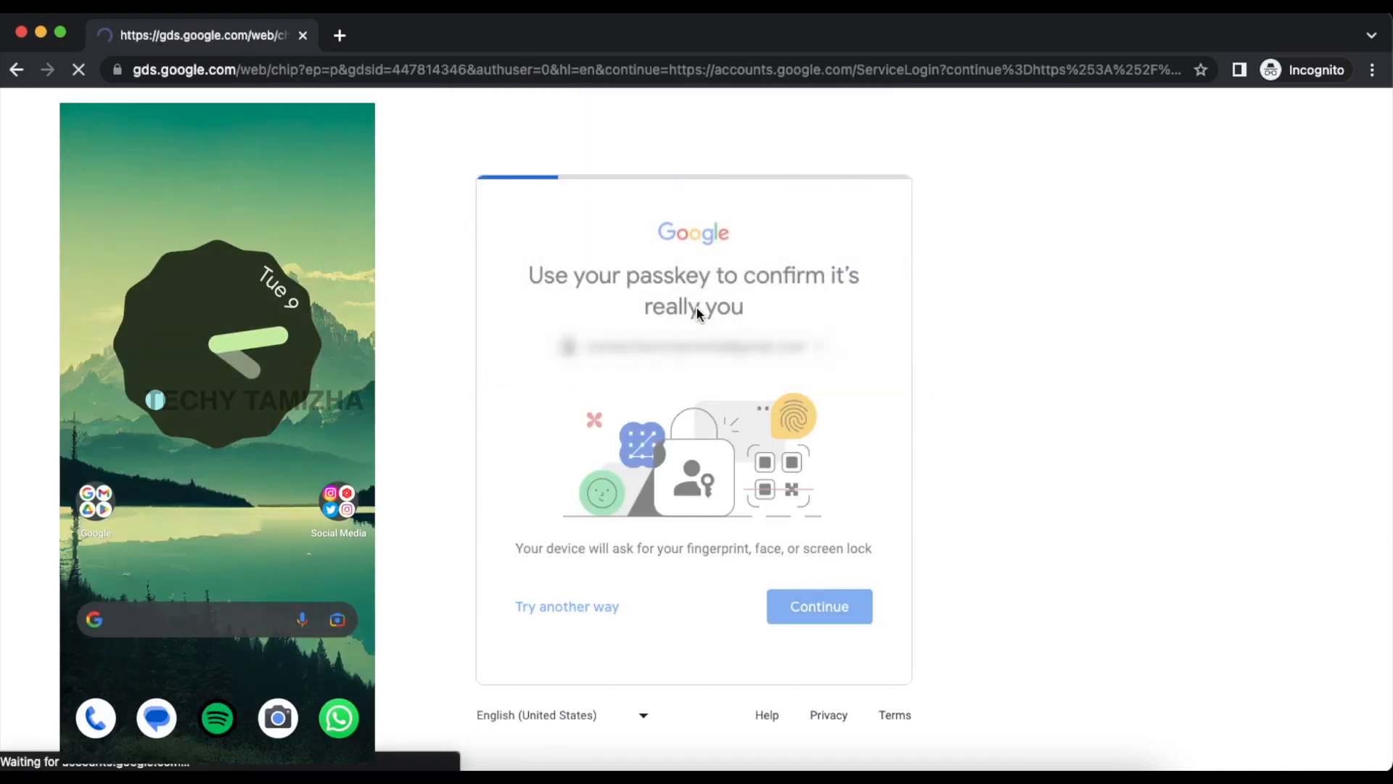
{"action": "left_click", "coordinate": [817, 607]}
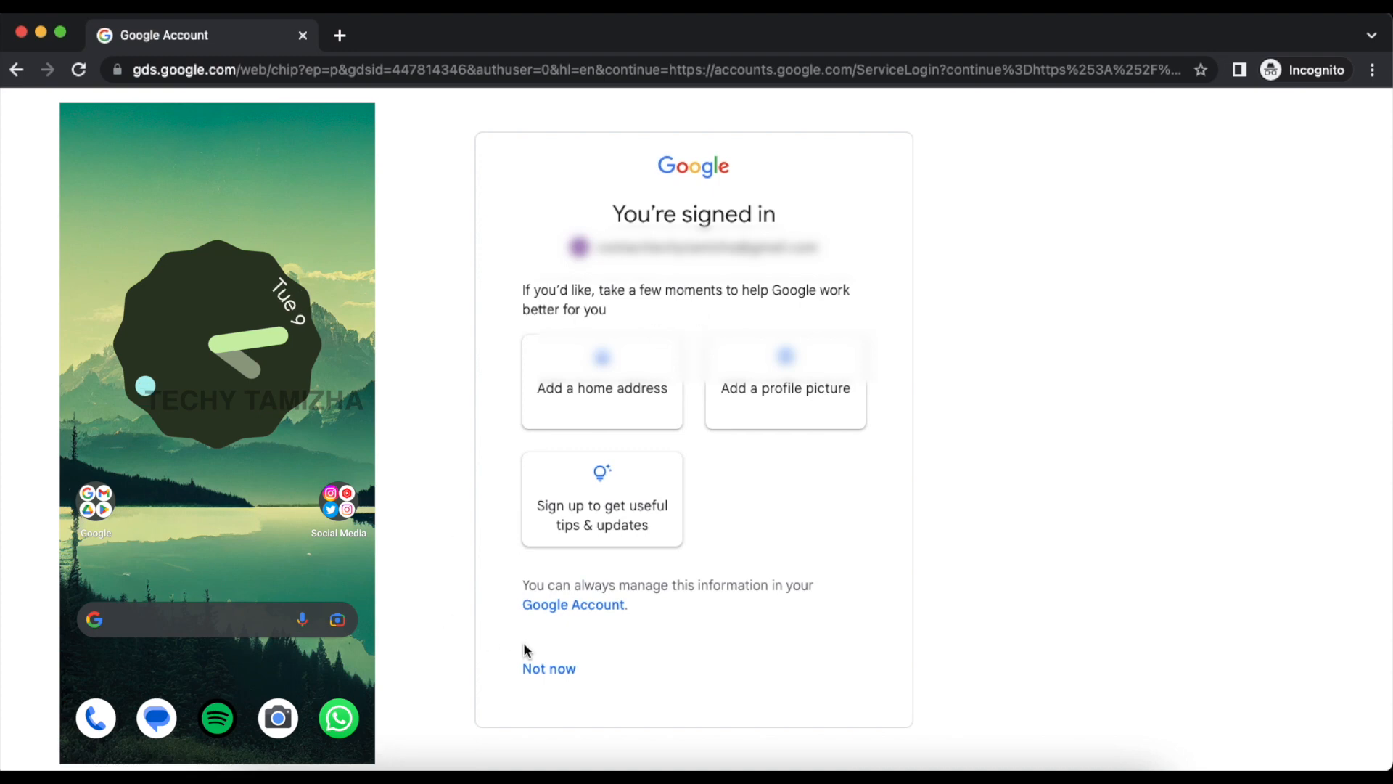